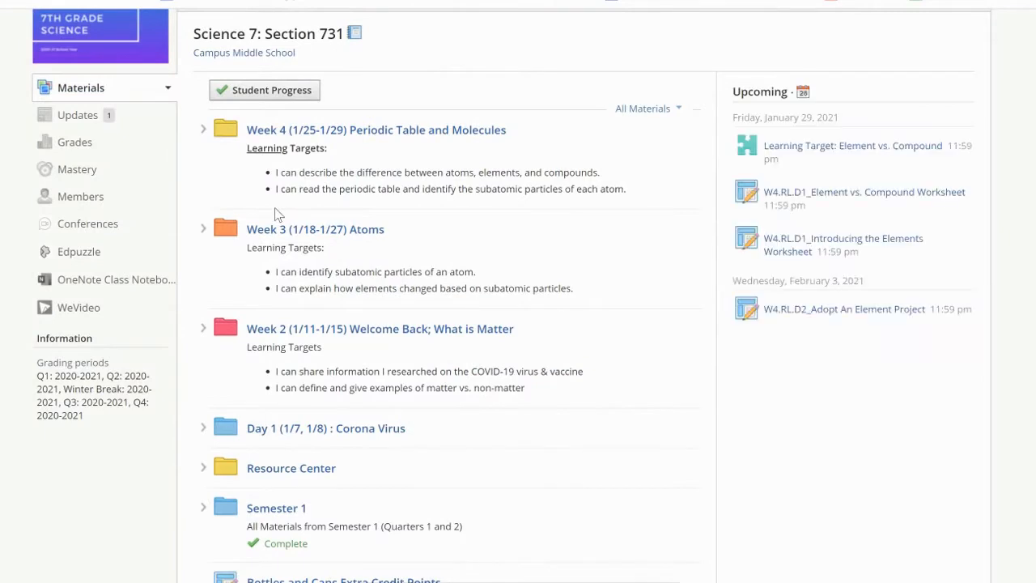
mouse_move(285, 143)
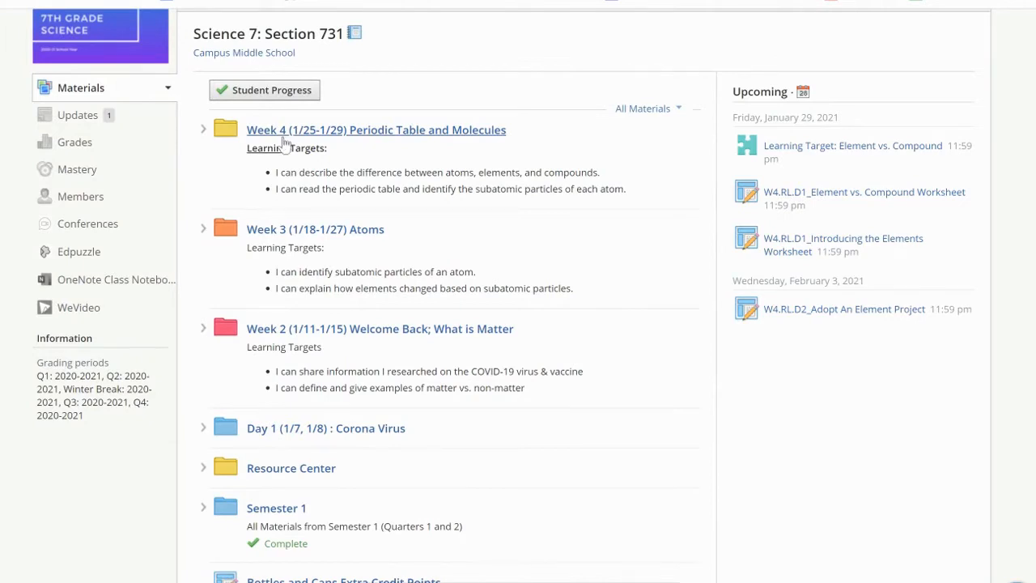
- Open the Week 4 (1/25-1/29) Periodic Table and Molecules folder and scroll to the Adopt An Element Project
left_click(376, 130)
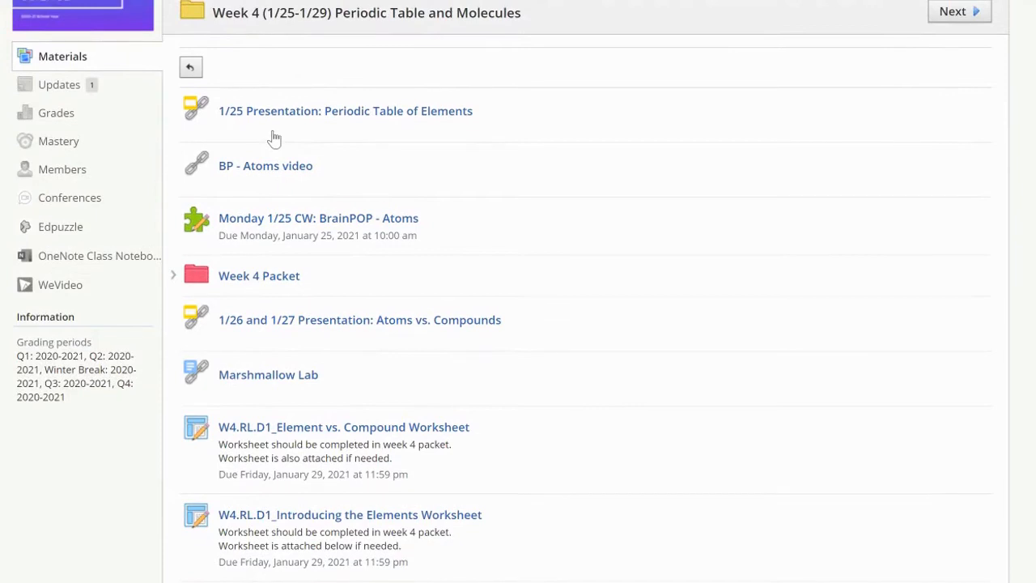
scroll("down", 3)
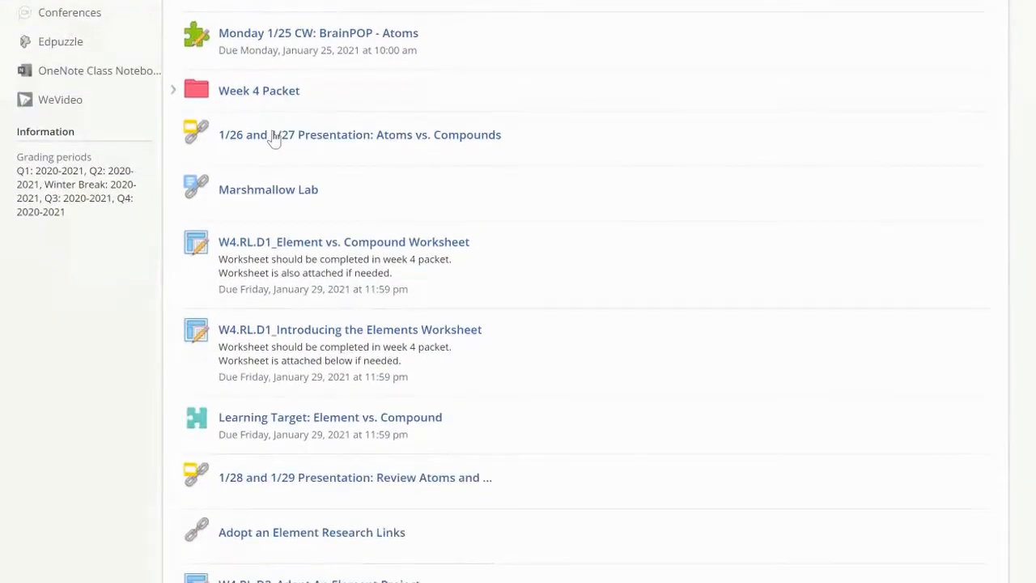
scroll("down", 3)
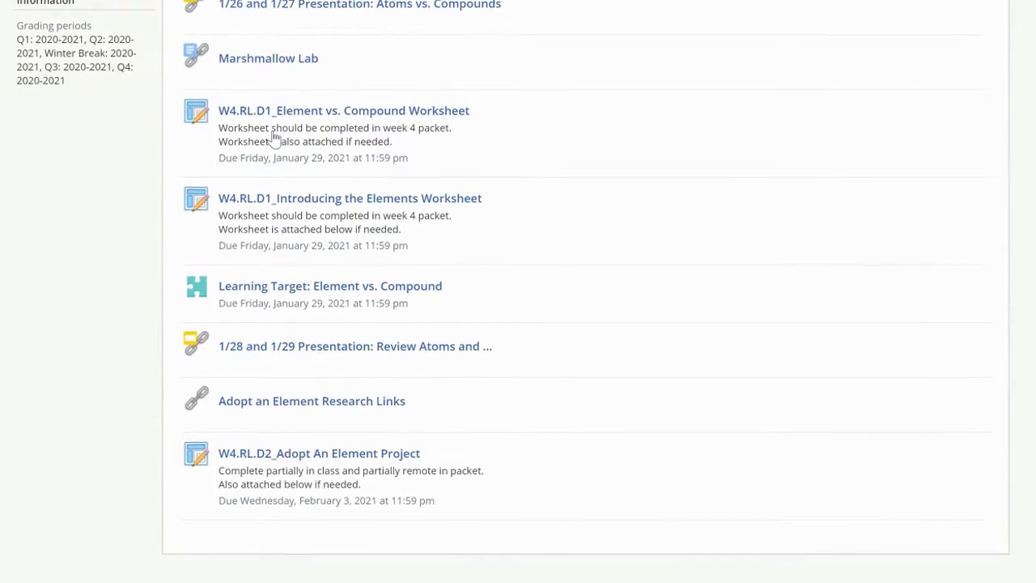
mouse_move(263, 407)
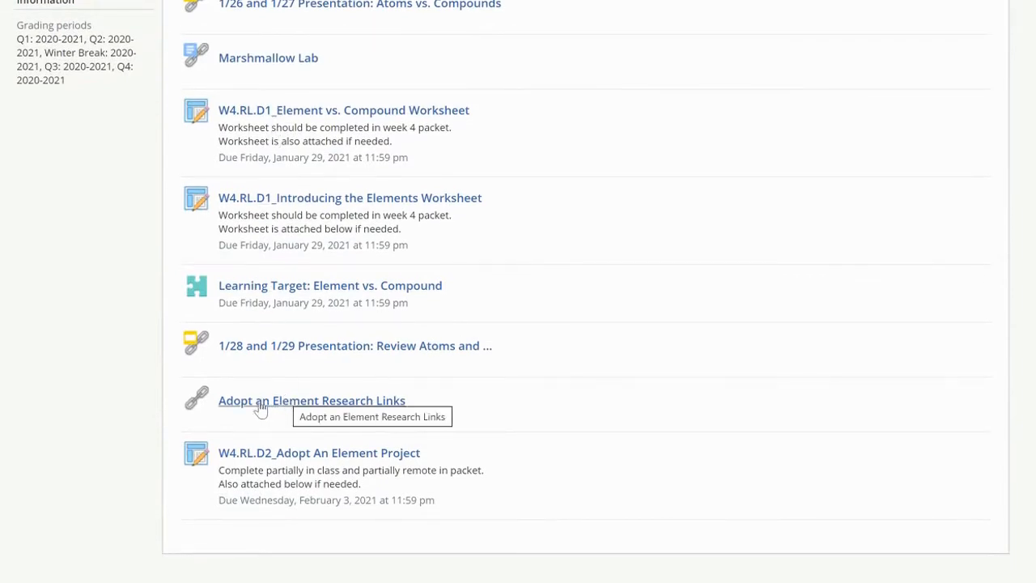
mouse_move(293, 410)
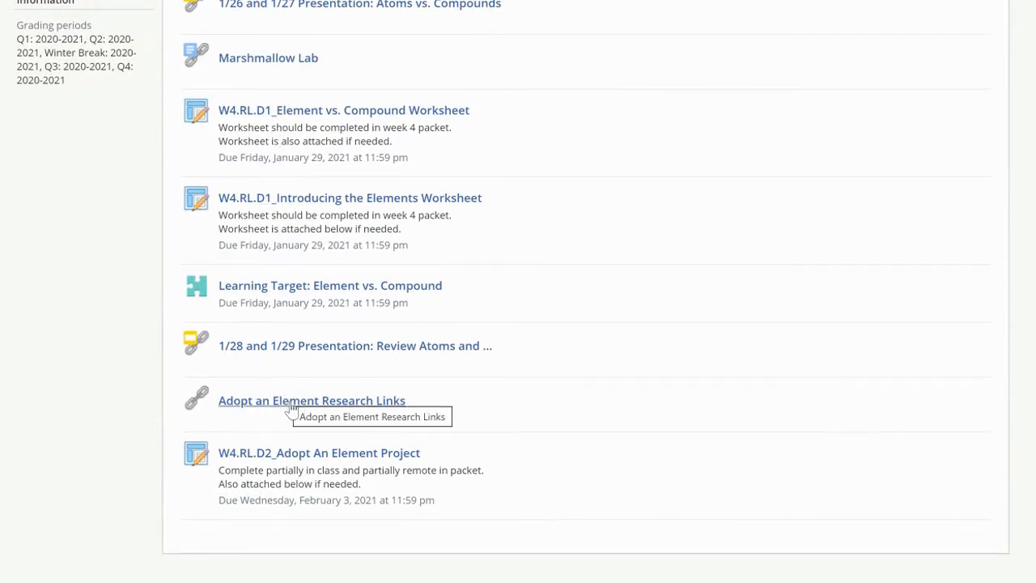
mouse_move(277, 464)
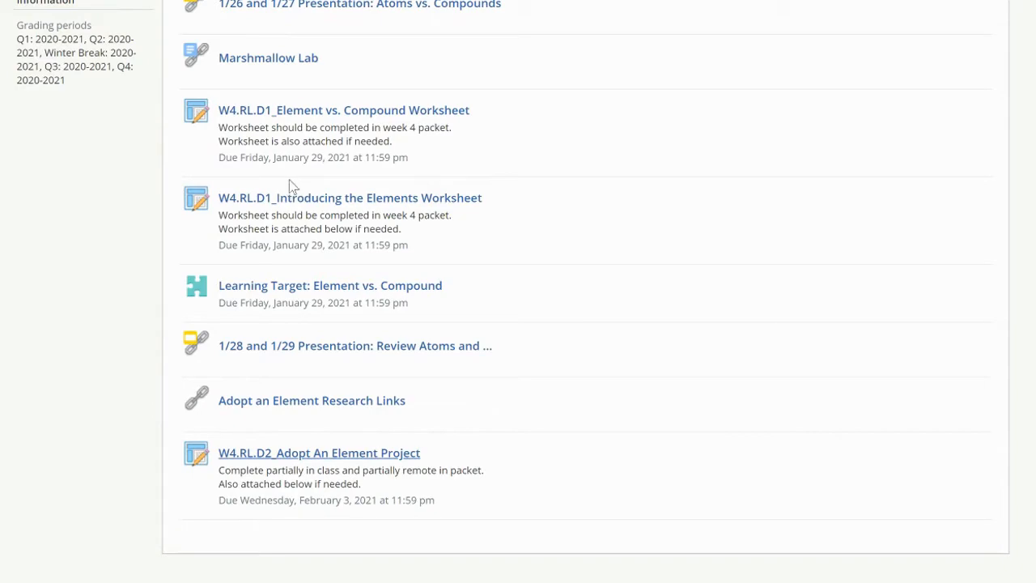
- Open the W4.RL.D2_Adopt An Element Project assignment, due February 3
left_click(318, 453)
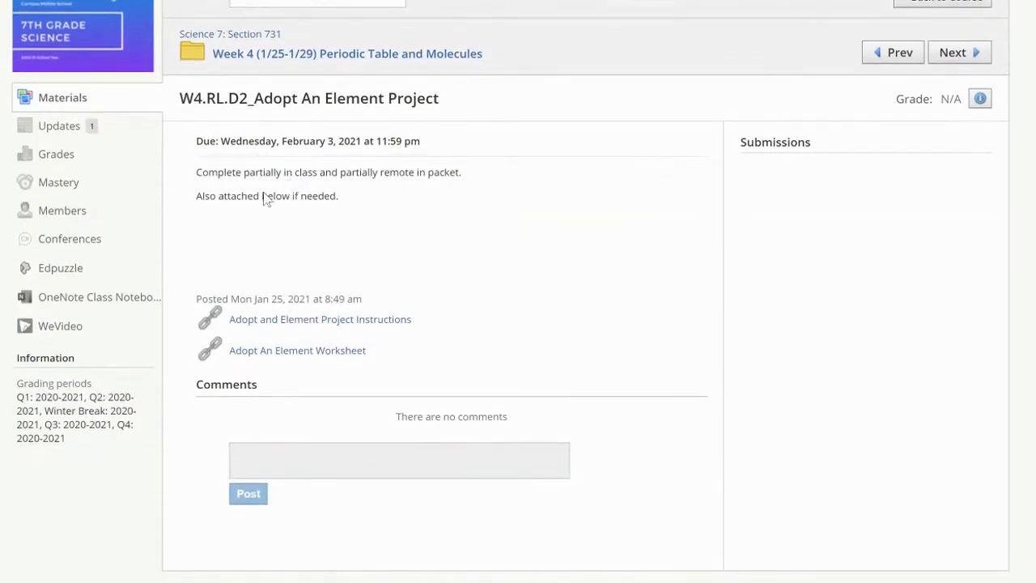
mouse_move(267, 226)
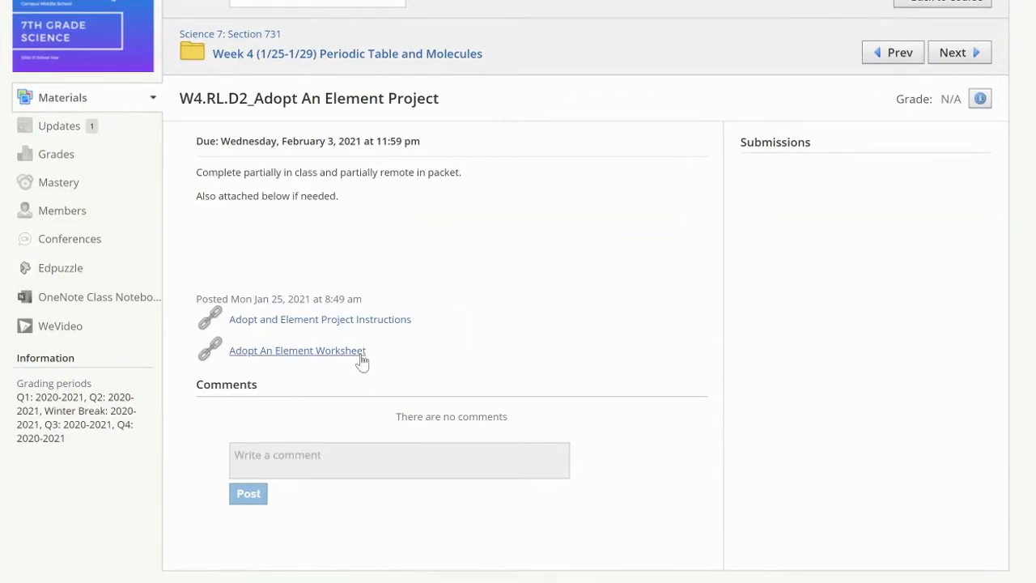
mouse_move(460, 347)
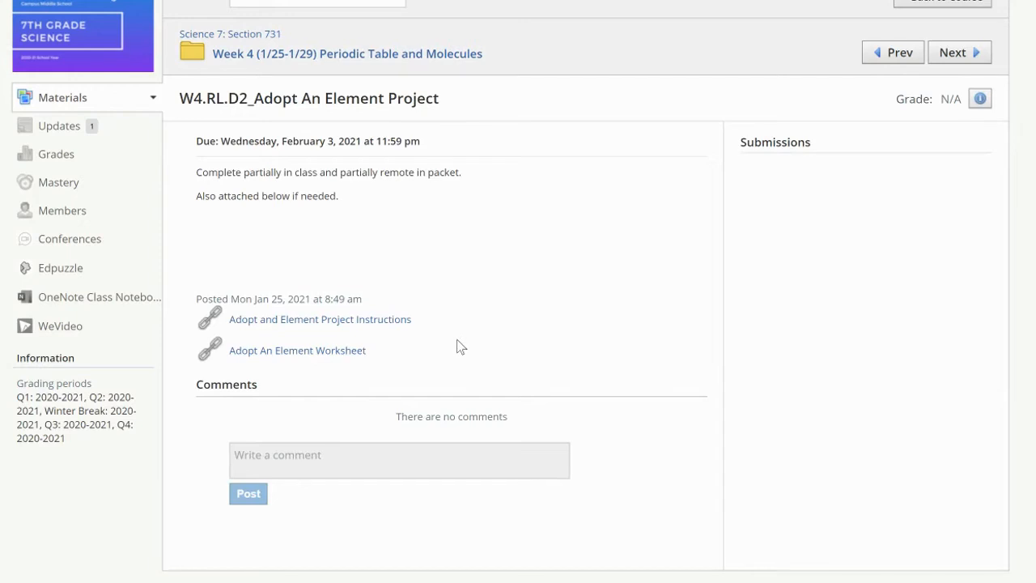
mouse_move(270, 329)
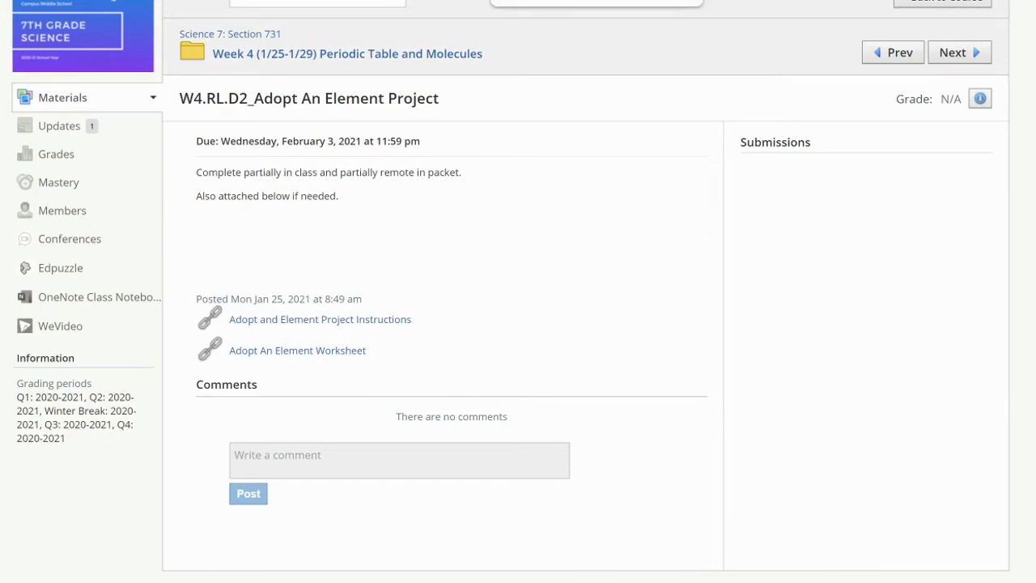
- Open the project instructions doc and scroll to the Some Helpful links section and rubric start
left_click(320, 319)
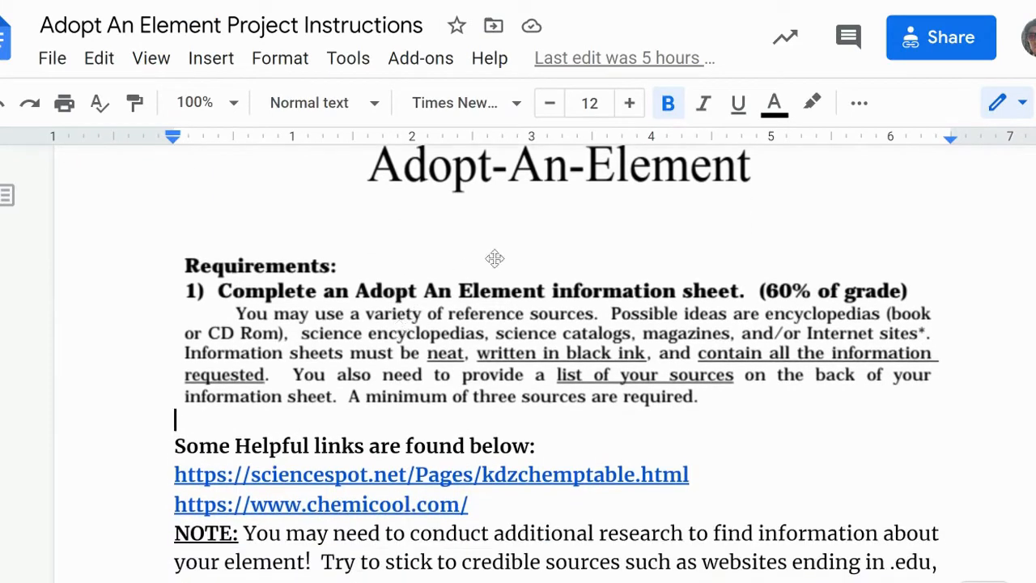
mouse_move(604, 324)
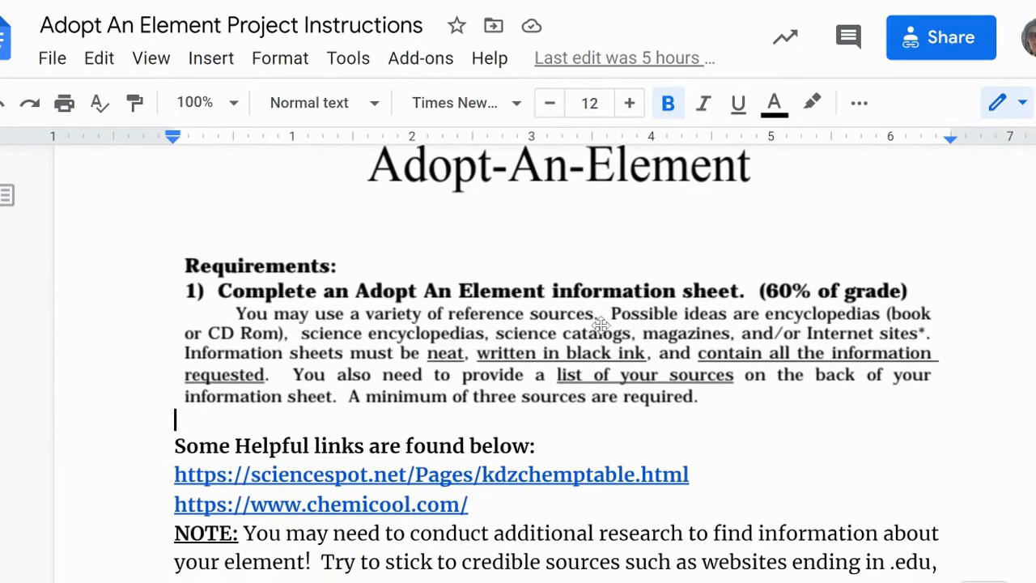
mouse_move(614, 354)
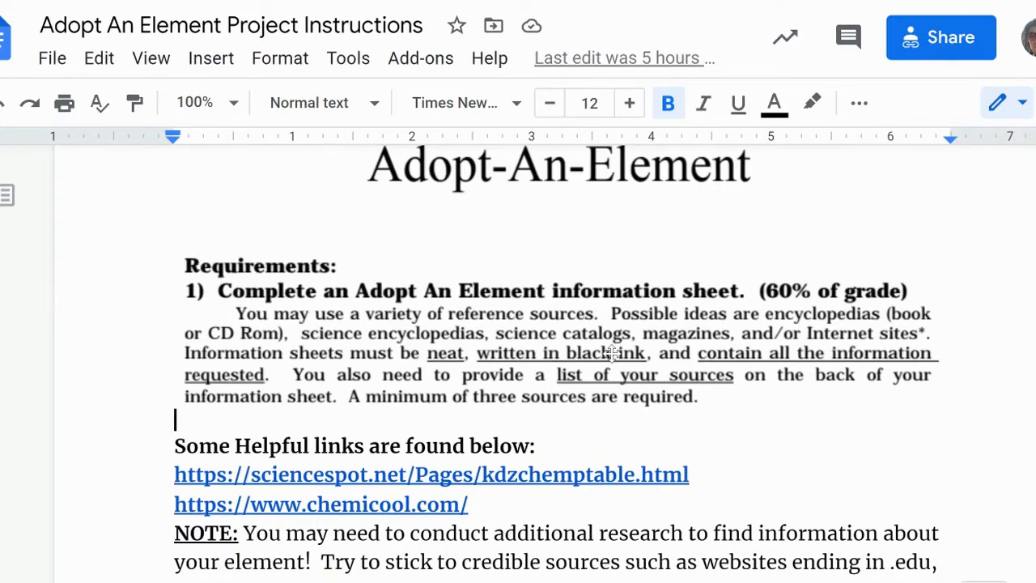
scroll("down", 3)
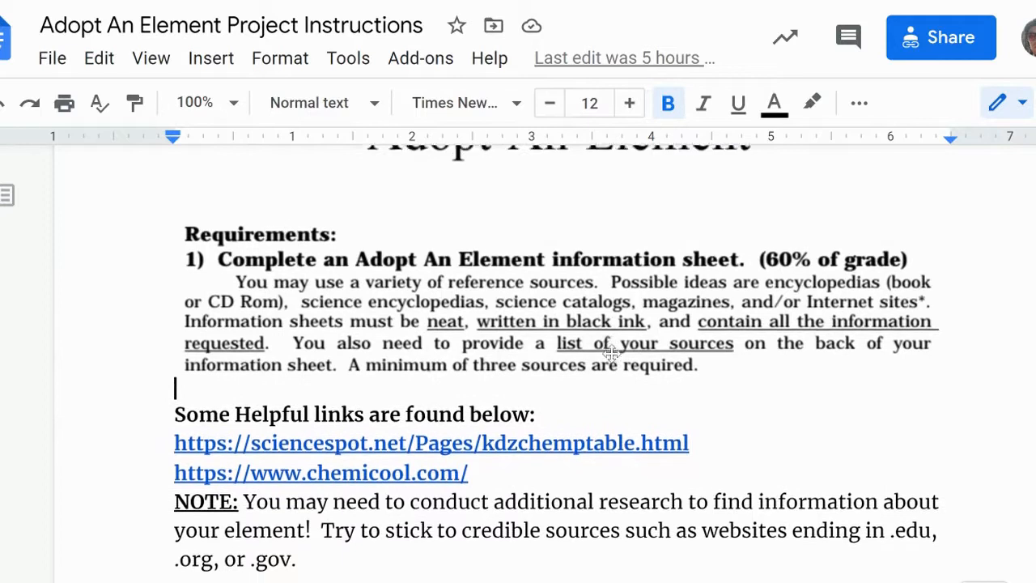
scroll("down", 3)
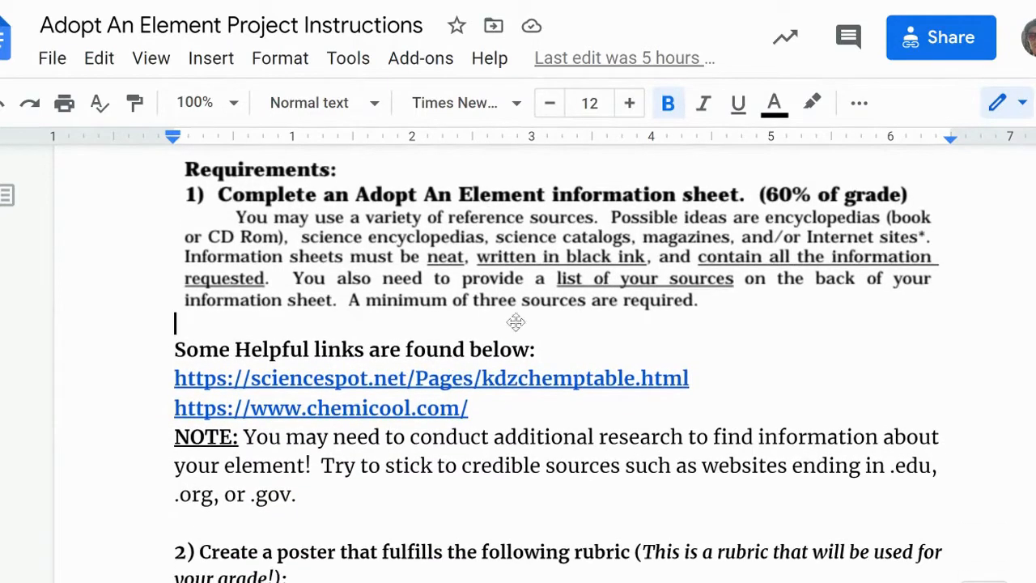
mouse_move(490, 372)
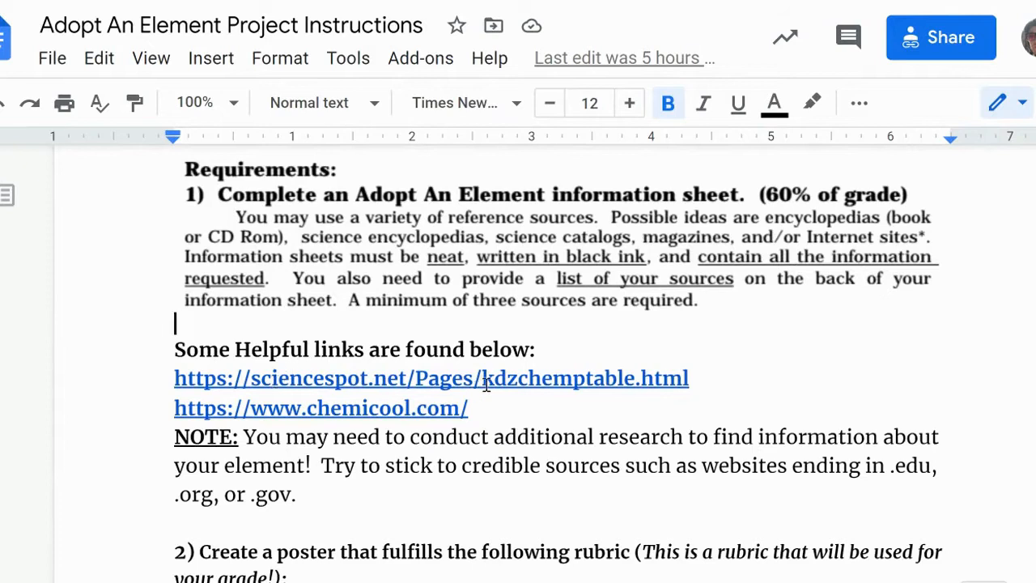
mouse_move(589, 378)
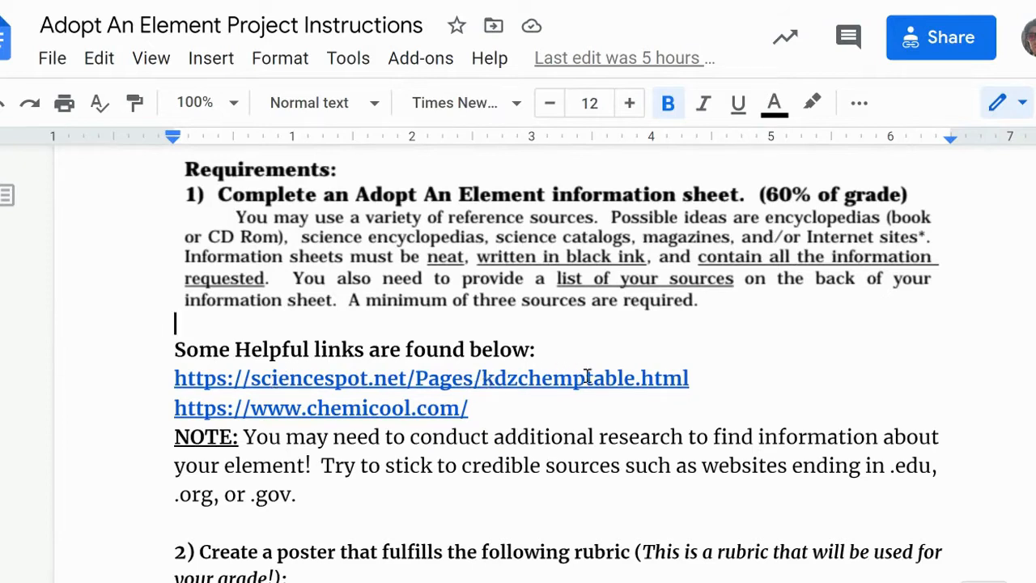
mouse_move(371, 408)
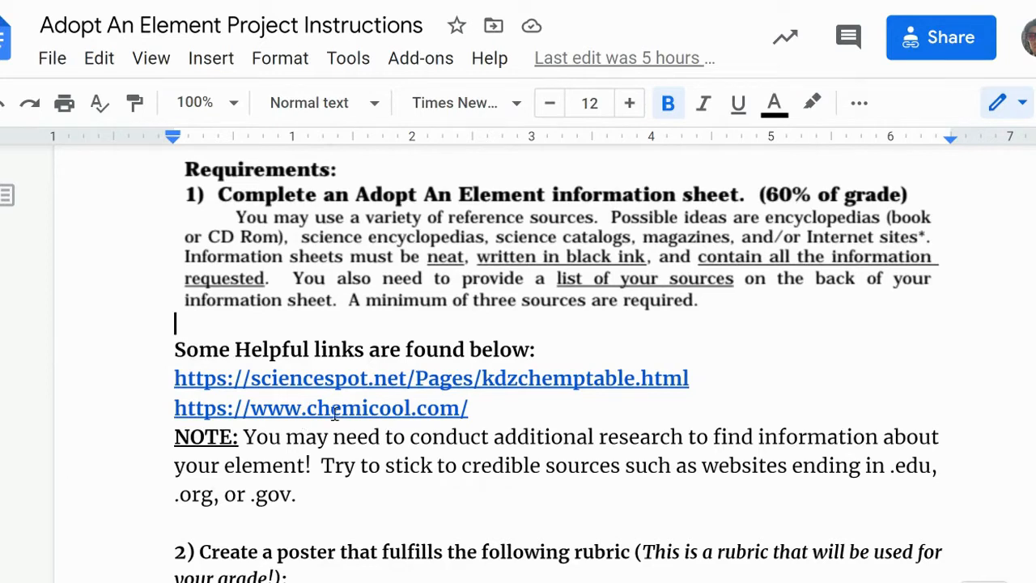
scroll("down", 3)
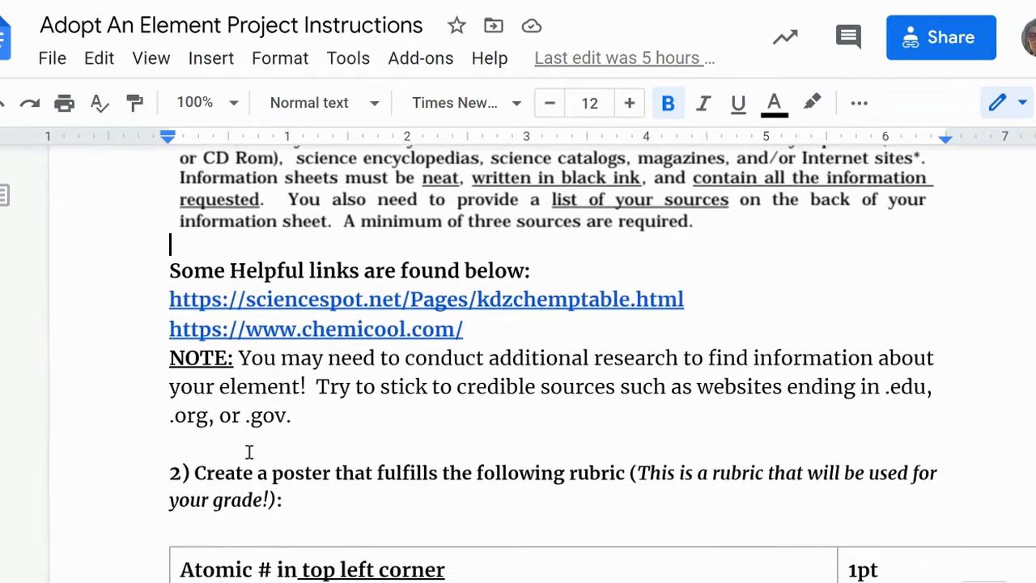
scroll("down", 3)
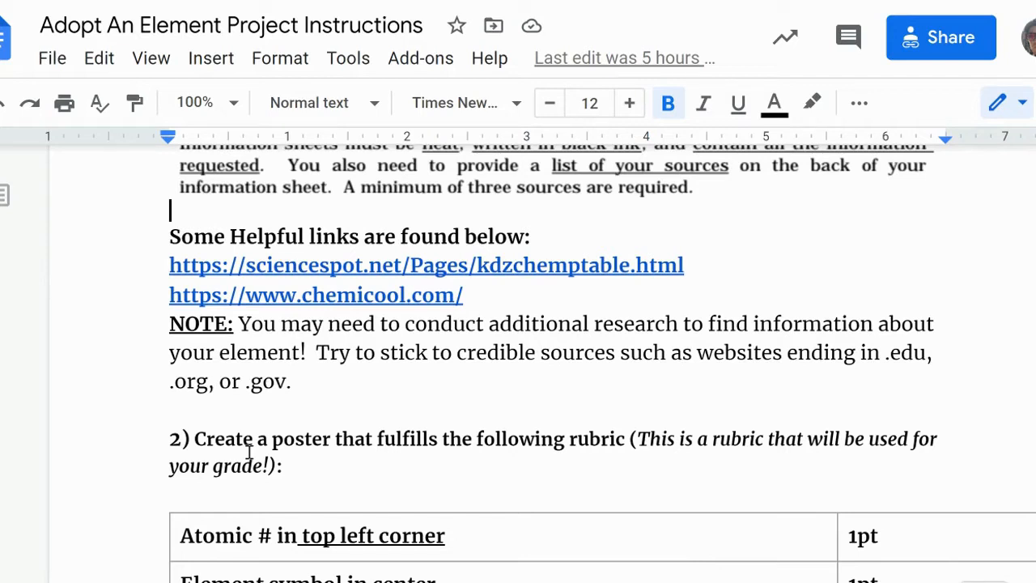
- Scroll through the poster rubric table from Atomic # down to Neat
scroll("down", 3)
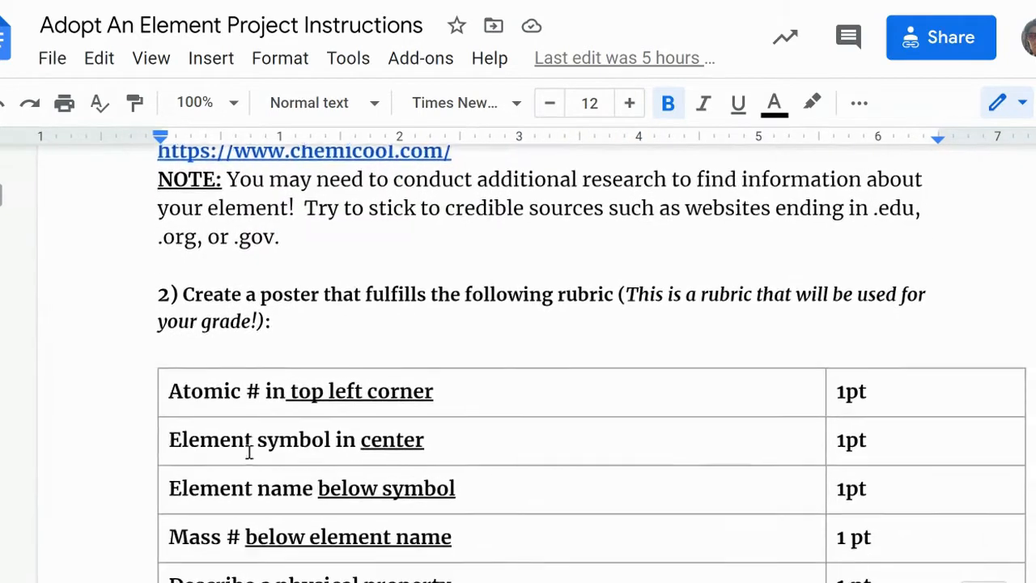
scroll("down", 3)
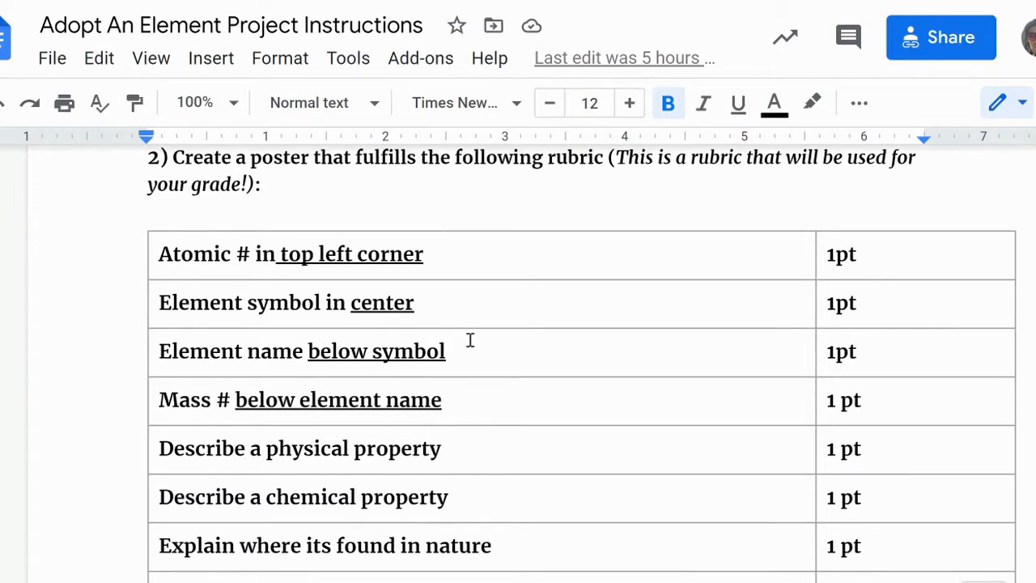
scroll("down", 3)
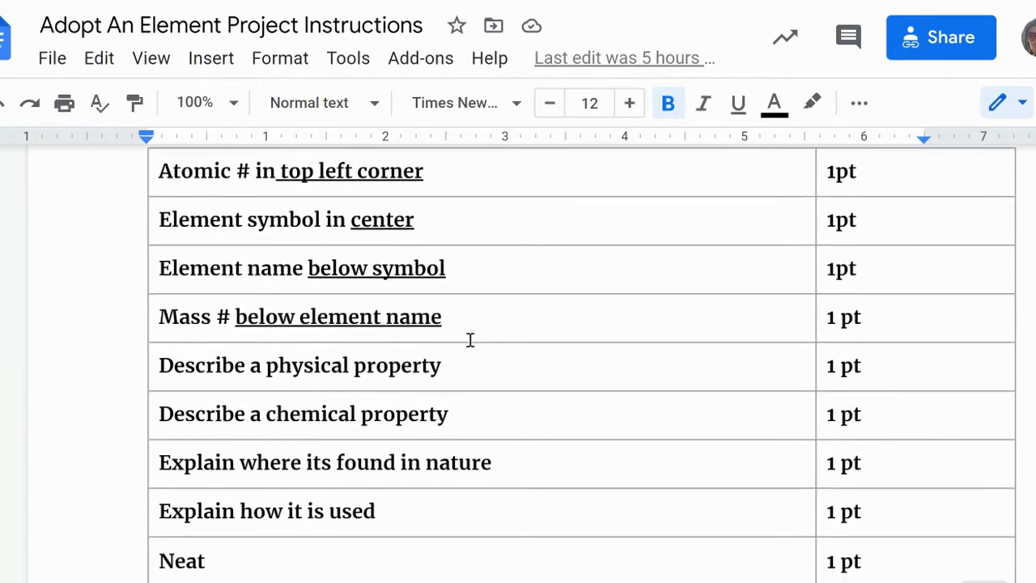
scroll("down", 3)
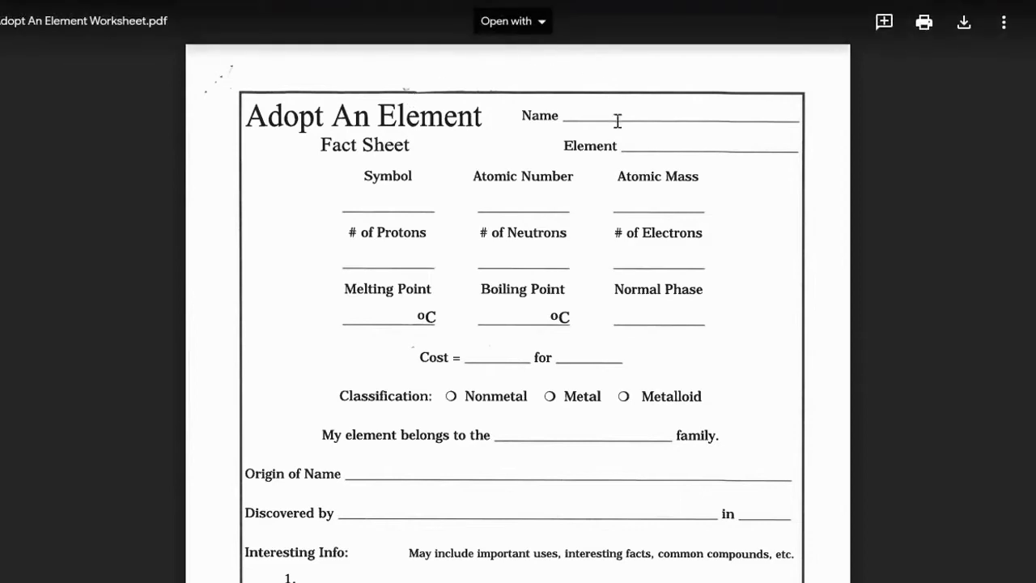
mouse_move(326, 220)
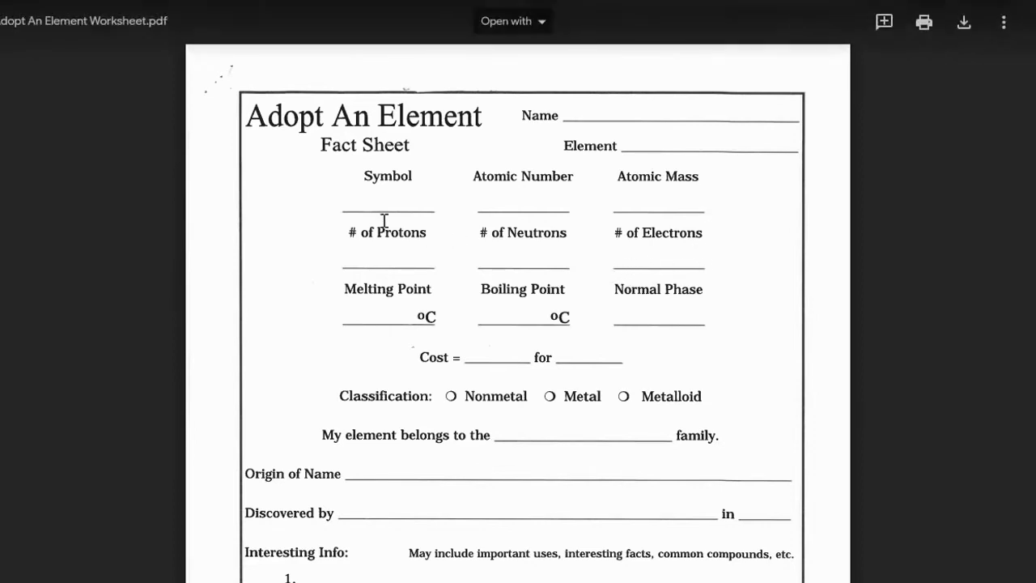
mouse_move(669, 78)
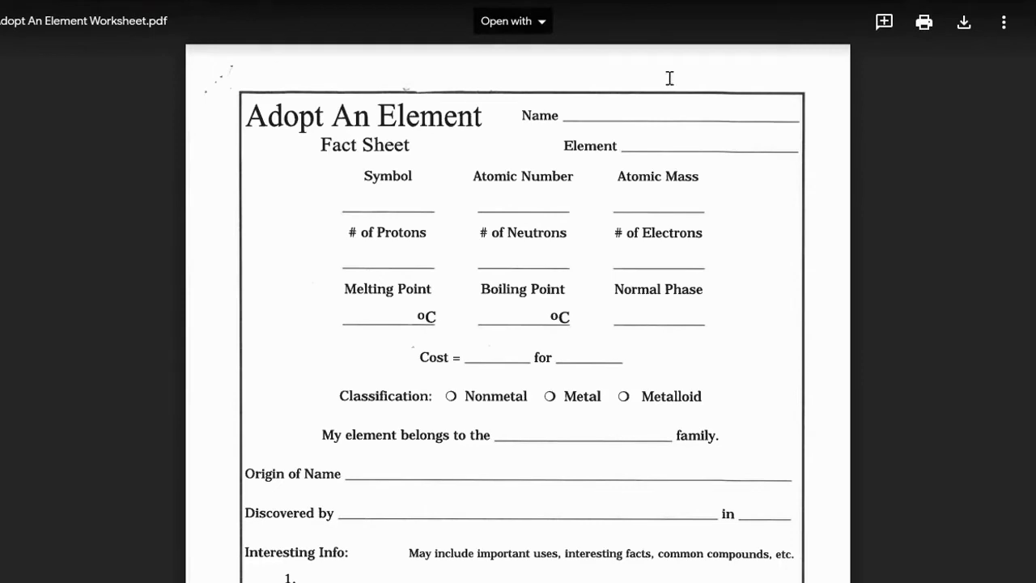
mouse_move(630, 129)
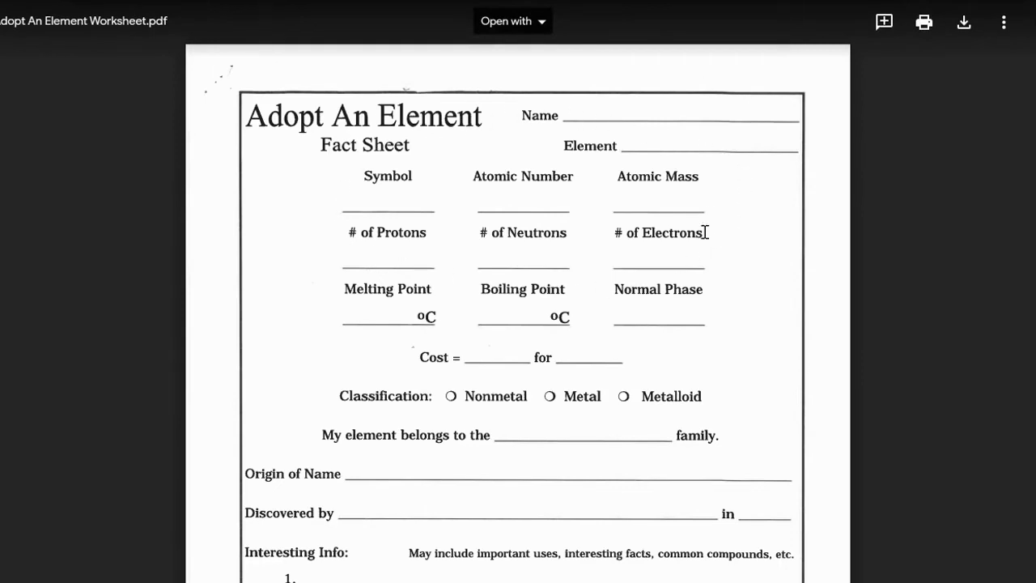
- Scroll the Adopt An Element Worksheet fact sheet down to the Interesting Info list
scroll("down", 3)
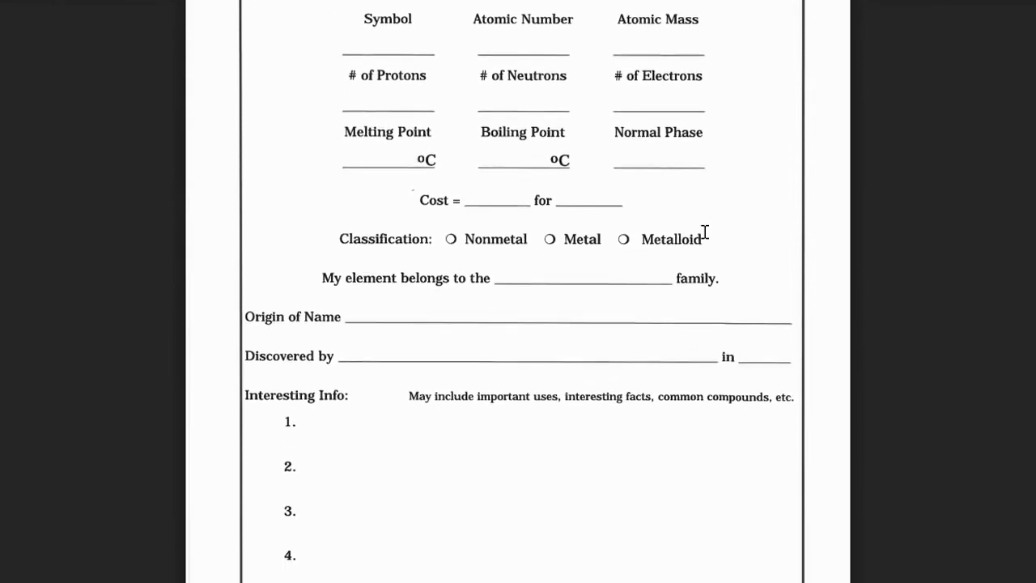
scroll("down", 3)
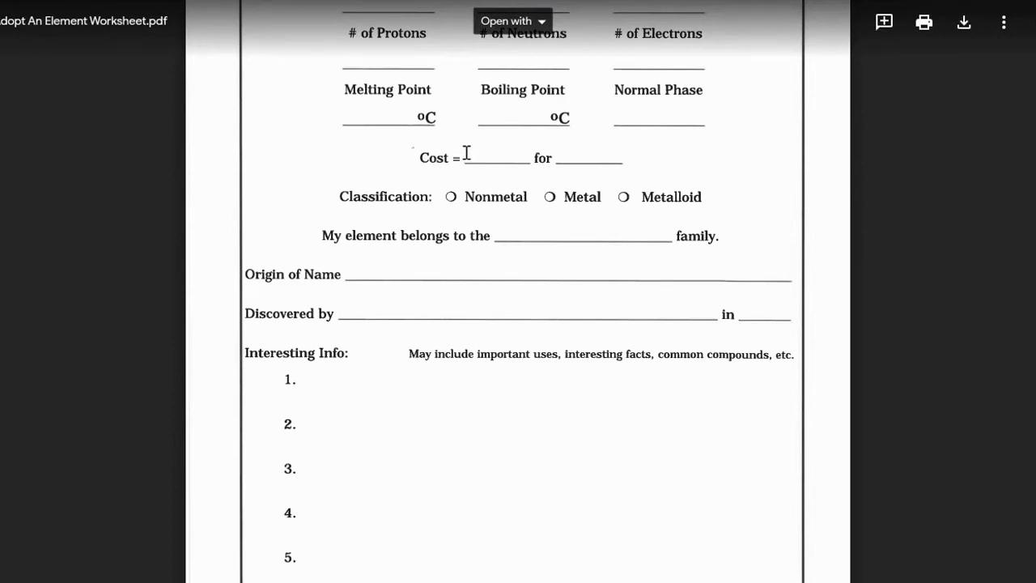
mouse_move(603, 71)
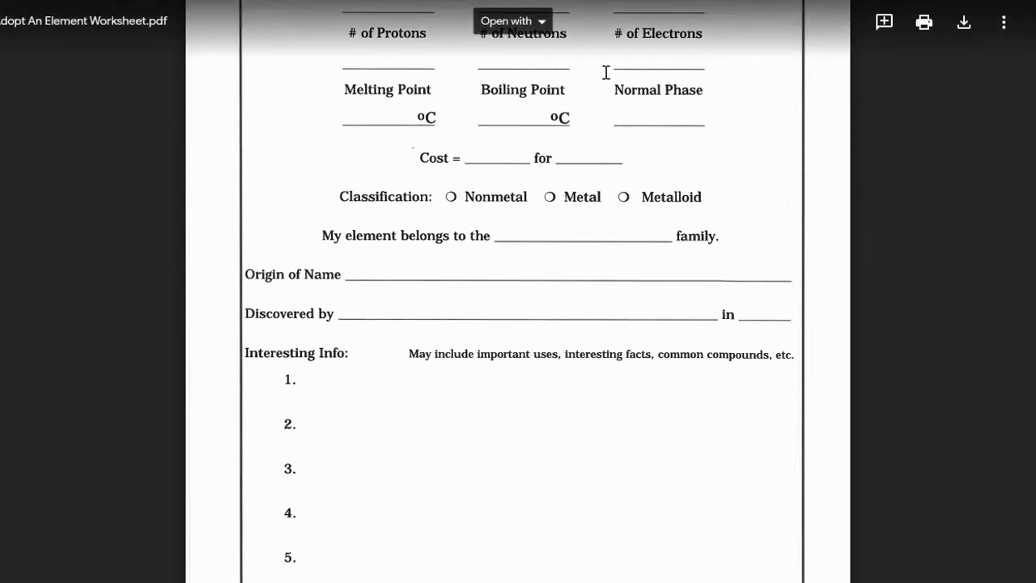
mouse_move(678, 181)
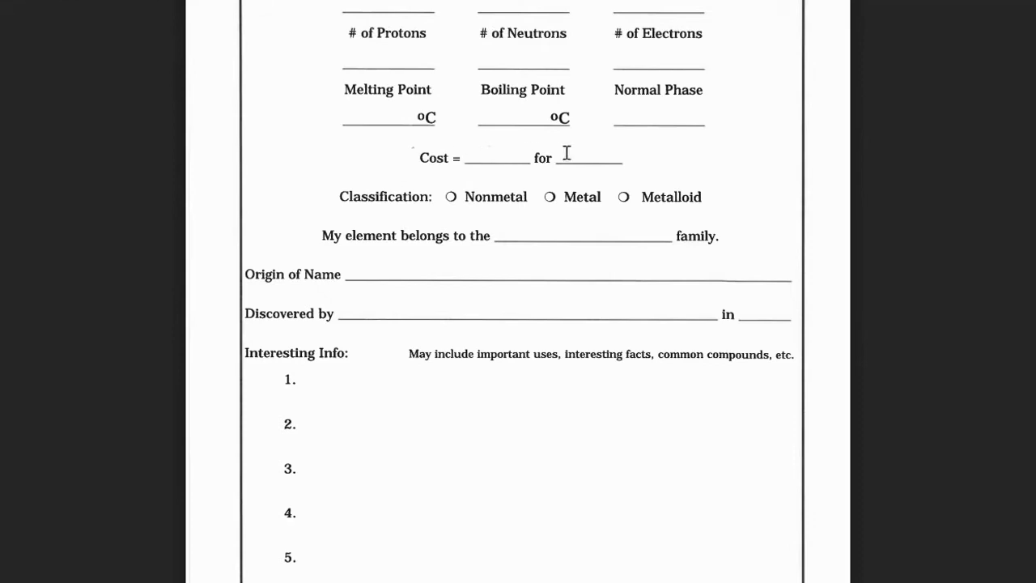
mouse_move(724, 190)
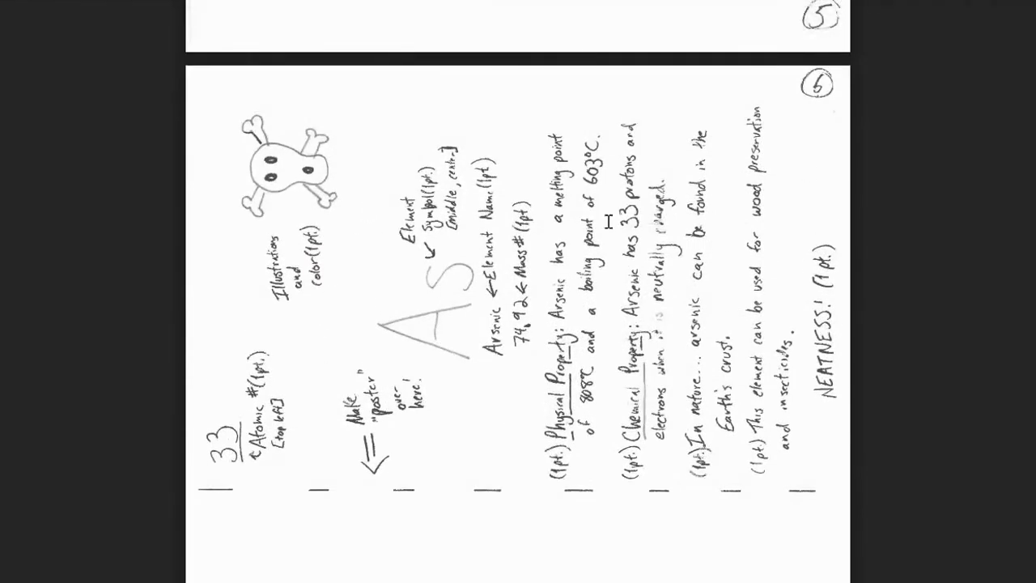
mouse_move(600, 229)
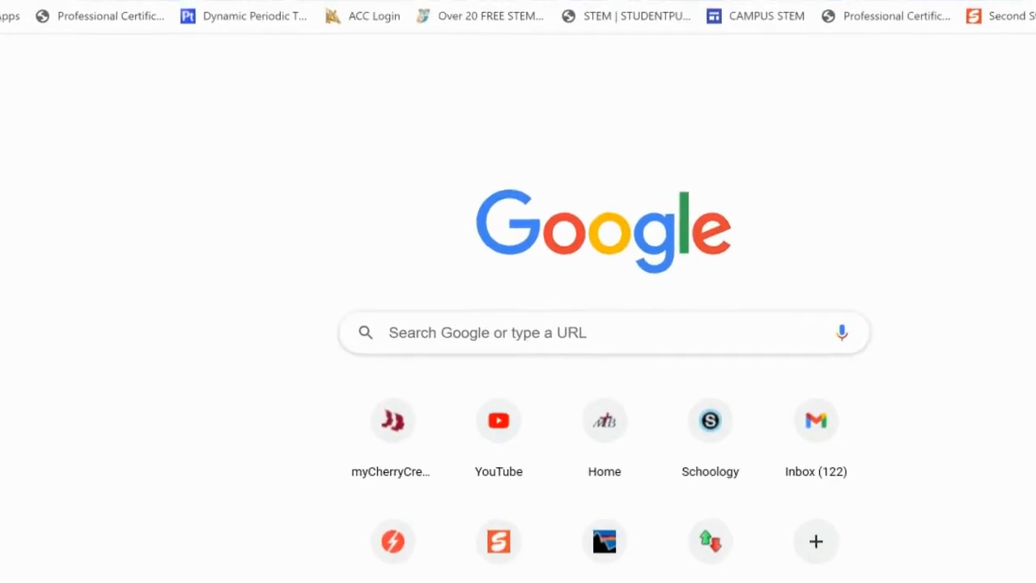
- Go to Chemicool, open Magnesium Element Facts, and scroll to abundance and cost figures
type("che")
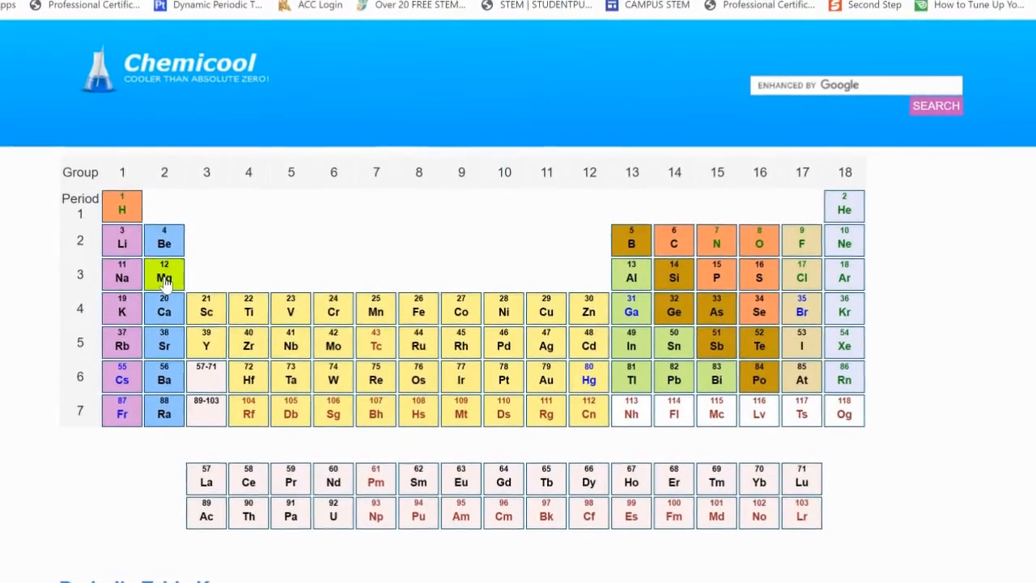
left_click(164, 276)
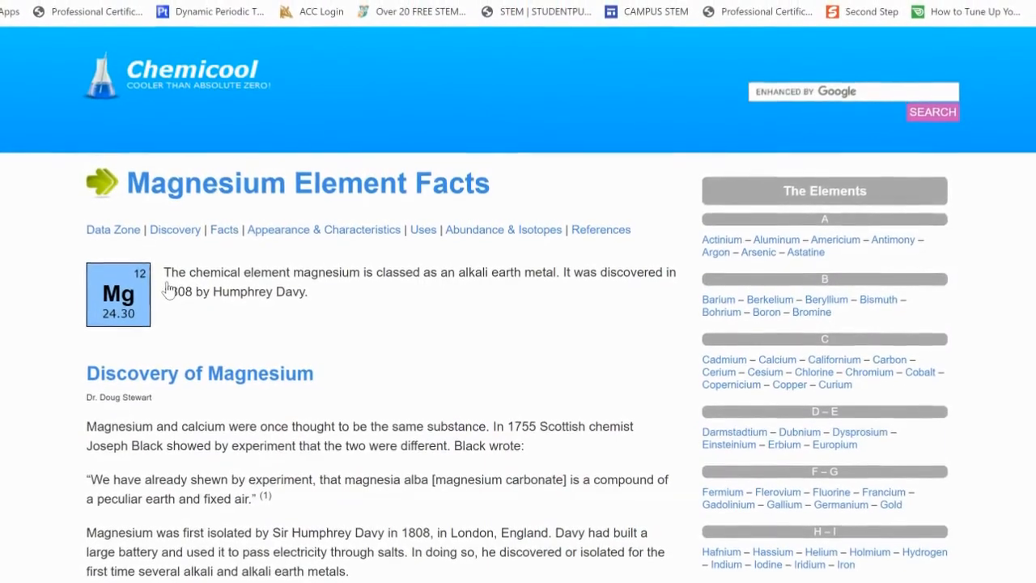
scroll("down", 3)
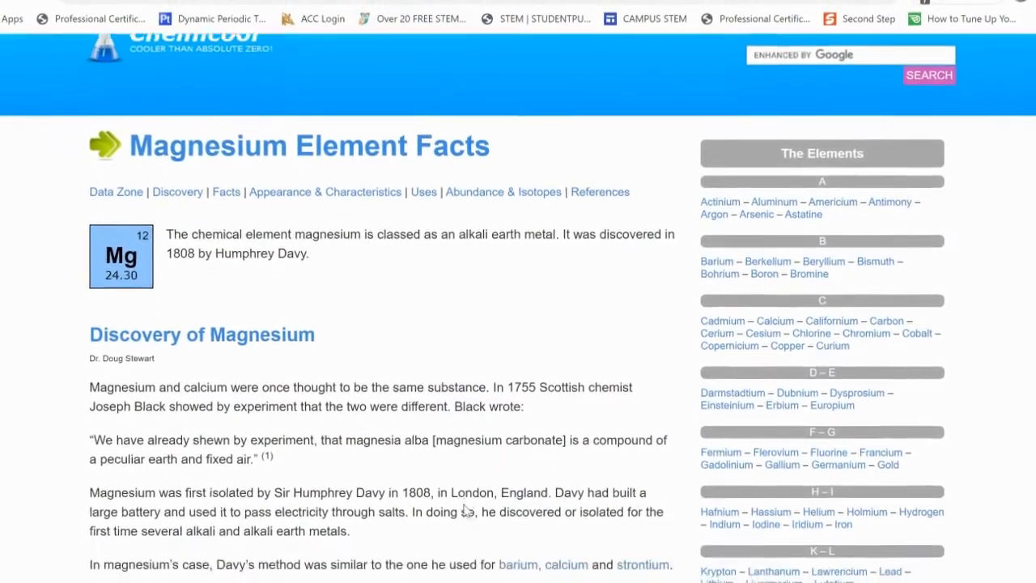
scroll("down", 3)
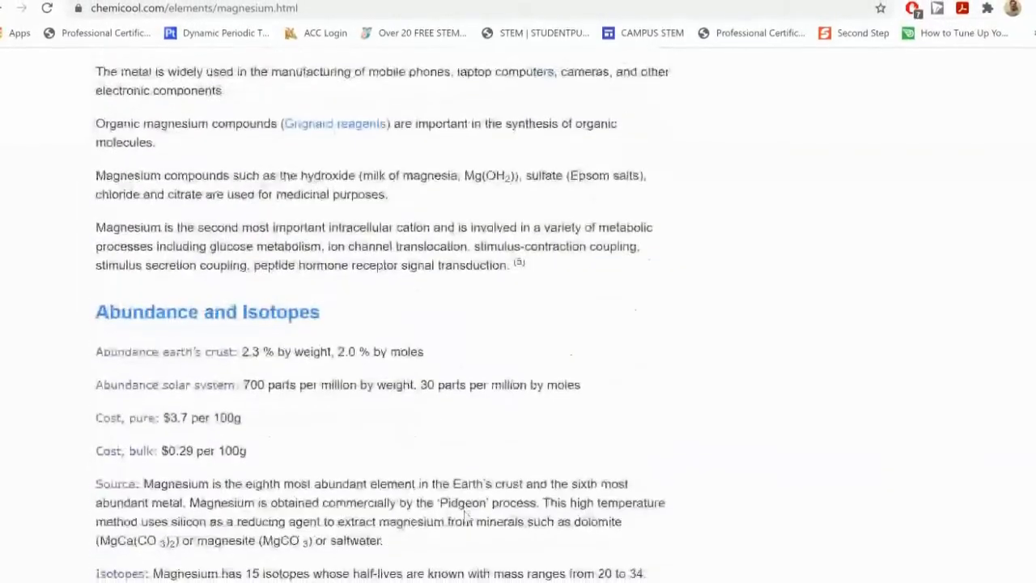
scroll("down", 3)
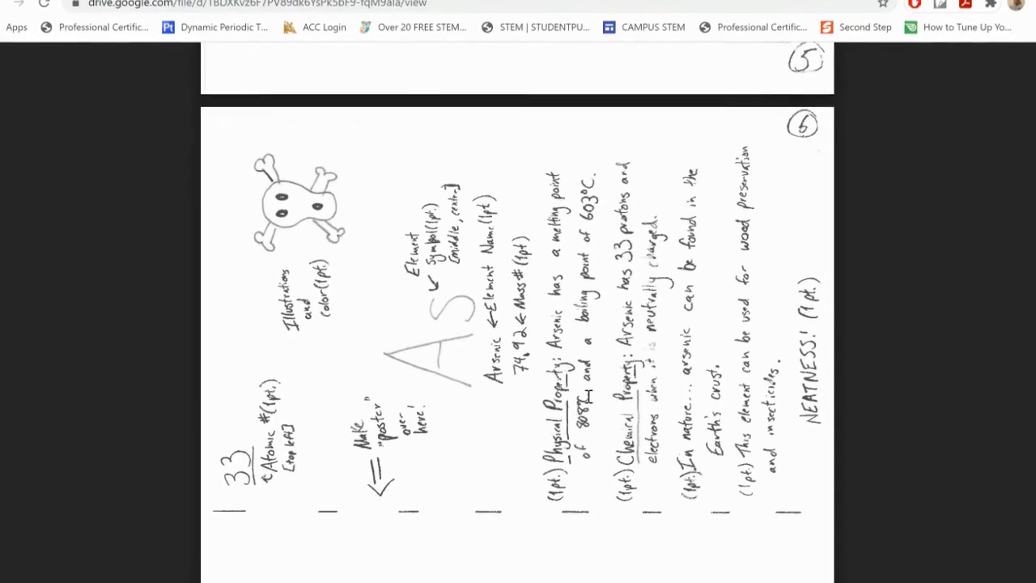
- Scroll the Arsenic example poster page to view its annotations and rubric points
scroll("down", 3)
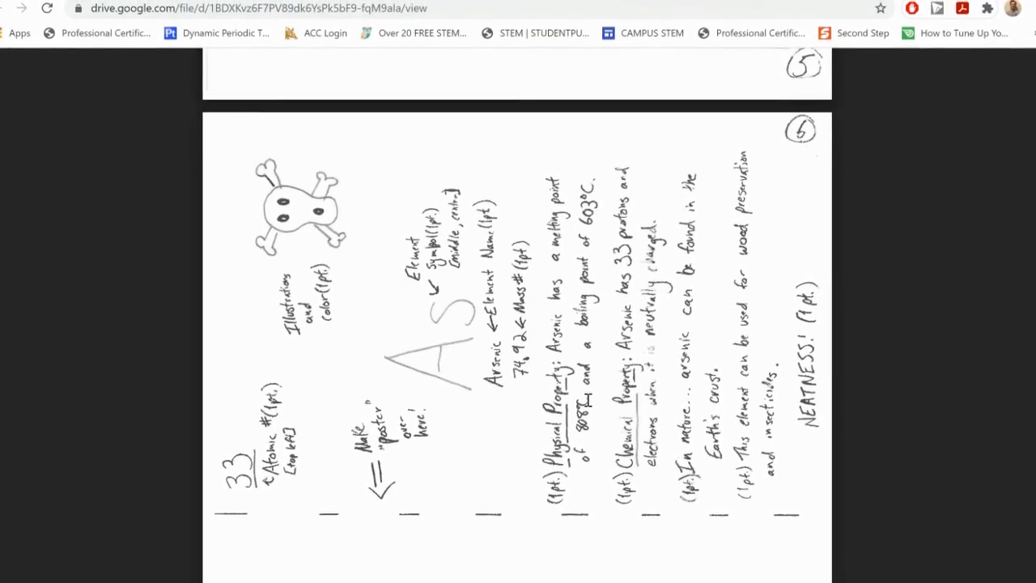